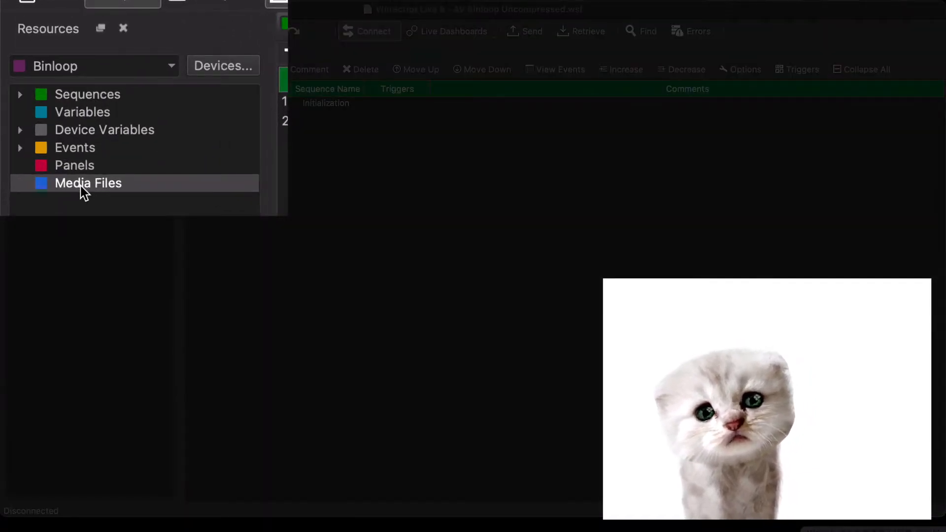
# - Show the Binloop's Media Files list and start a new media file entry
pyautogui.click(87, 183)
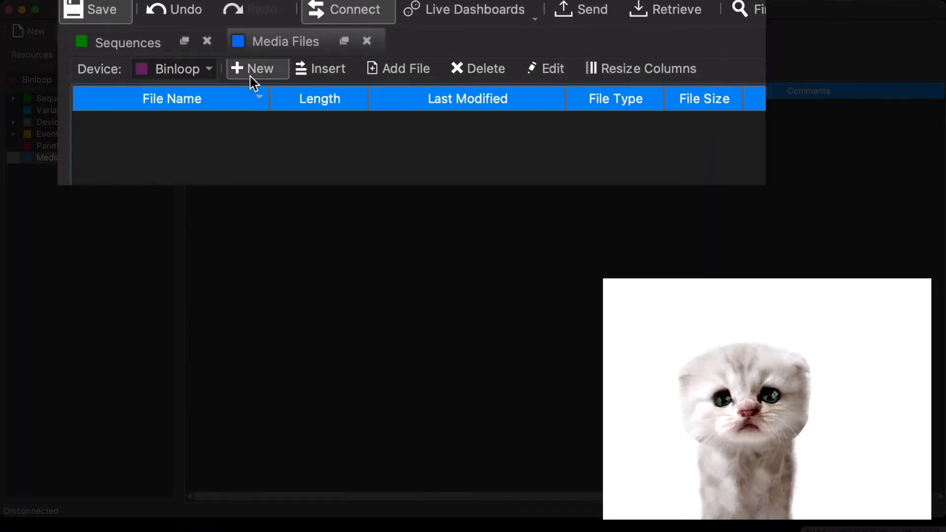
pyautogui.click(259, 69)
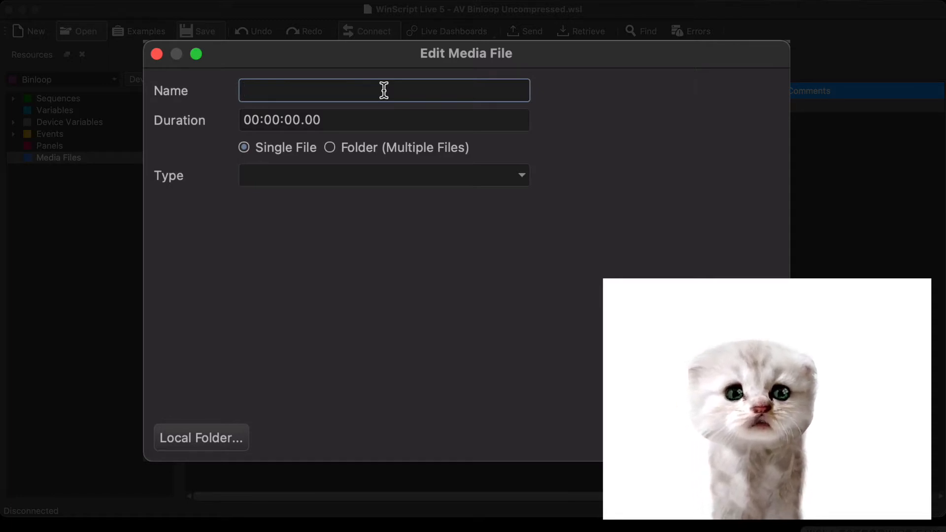
# - Name the new media file coaster1080p_59_00001 after the clip folder on the drive
pyautogui.click(201, 438)
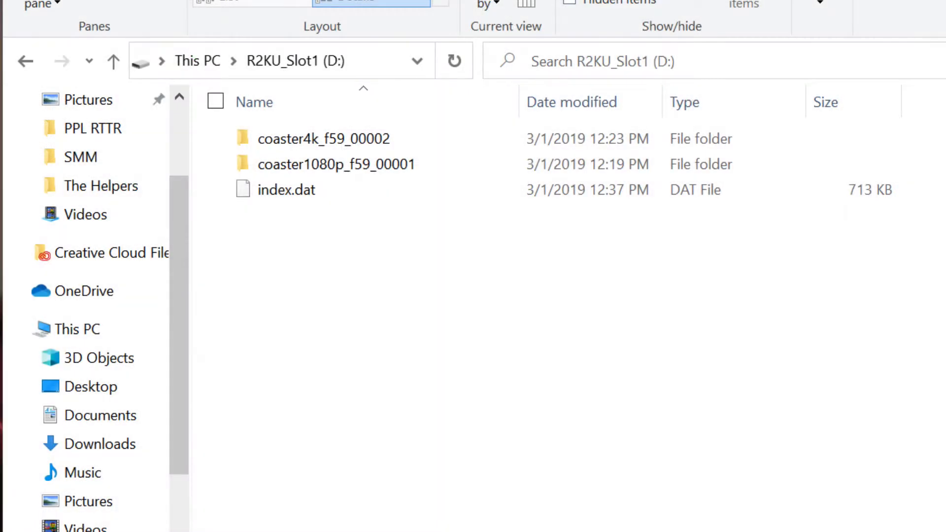
pyautogui.click(335, 164)
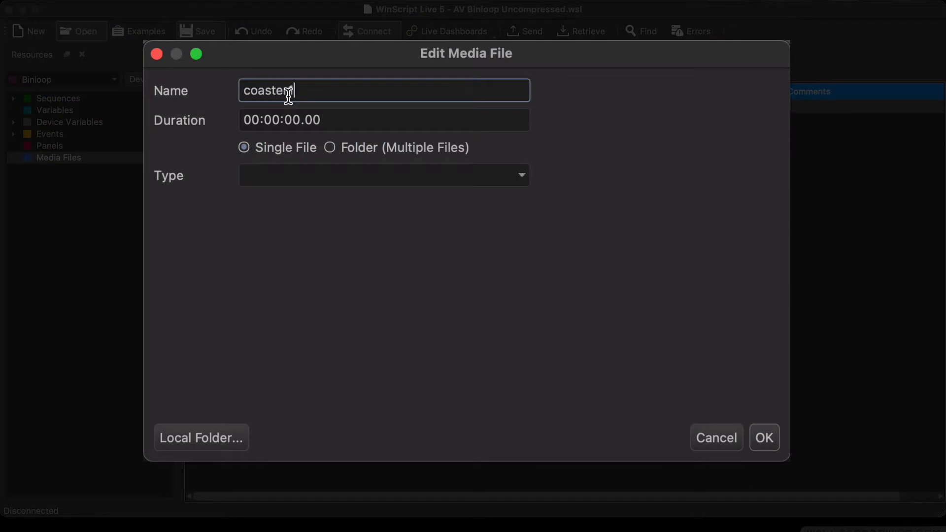
pyautogui.write('1080p')
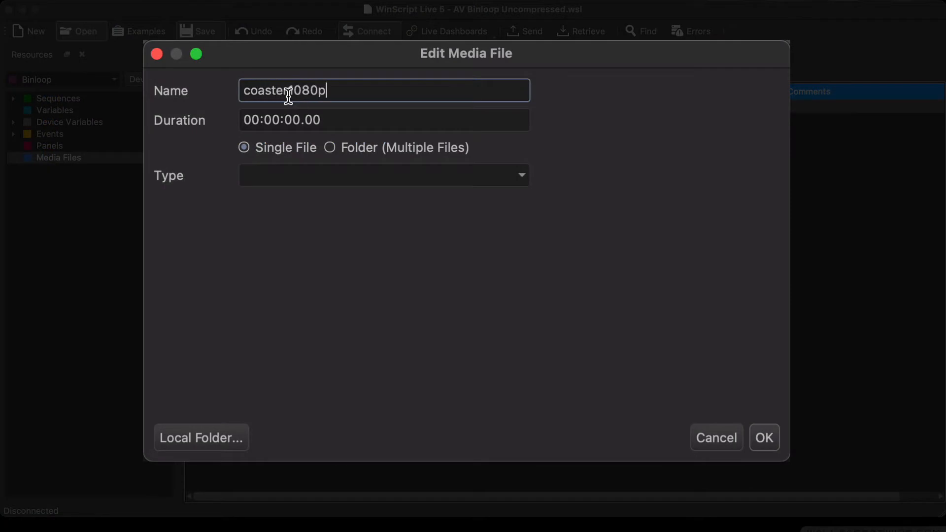
pyautogui.write('_59')
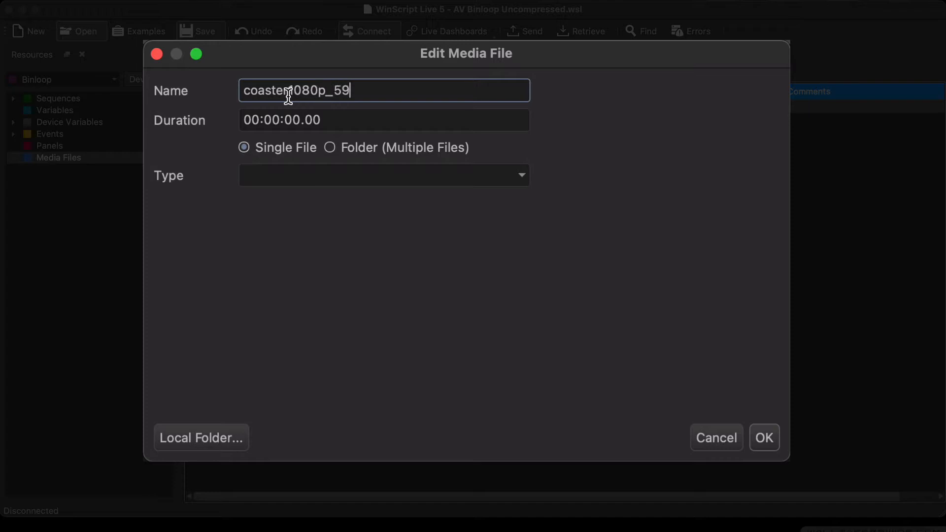
pyautogui.write('_00001')
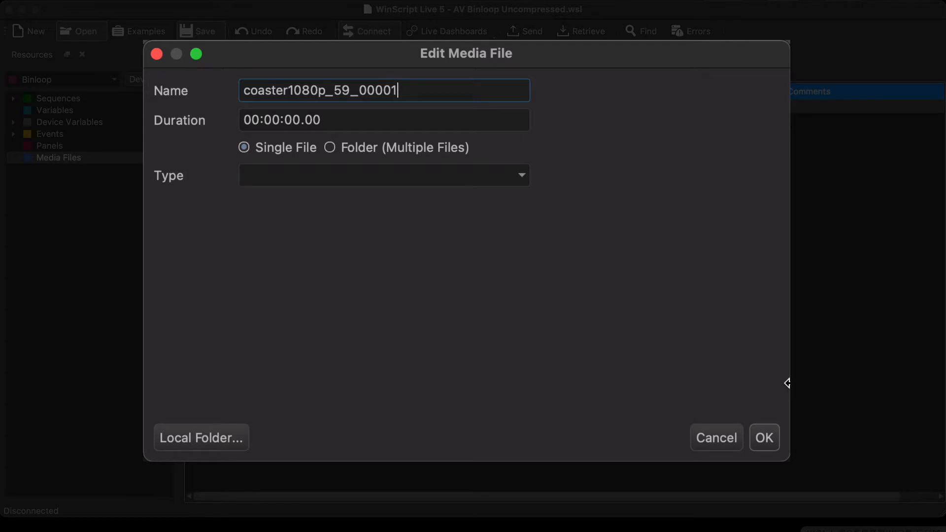
# - Make the media an Image Sequence with last frame 2596, giving a 00:00:43.16 duration
pyautogui.click(384, 176)
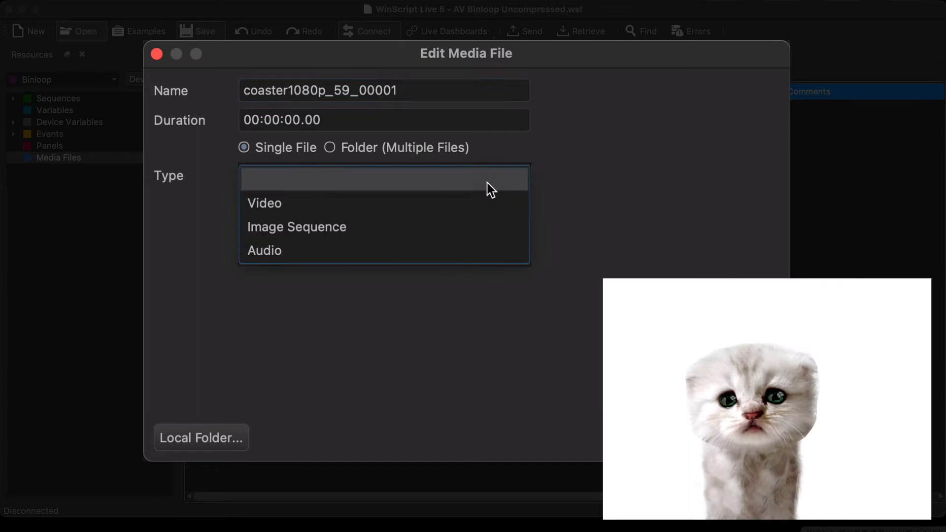
pyautogui.click(297, 226)
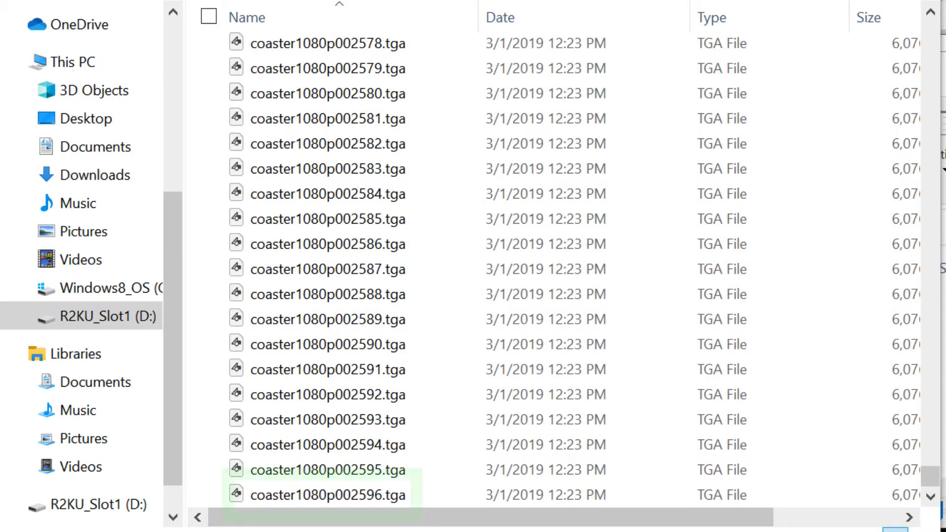
pyautogui.click(301, 493)
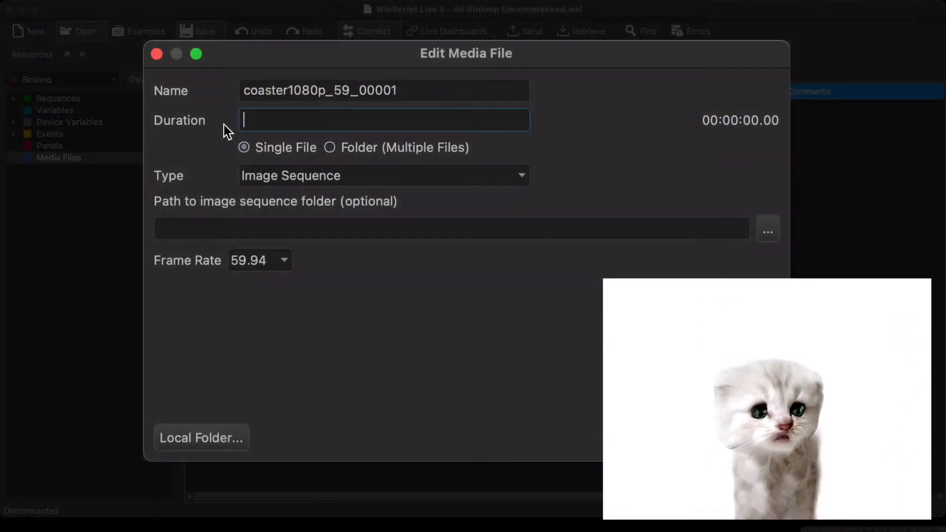
pyautogui.write('2596')
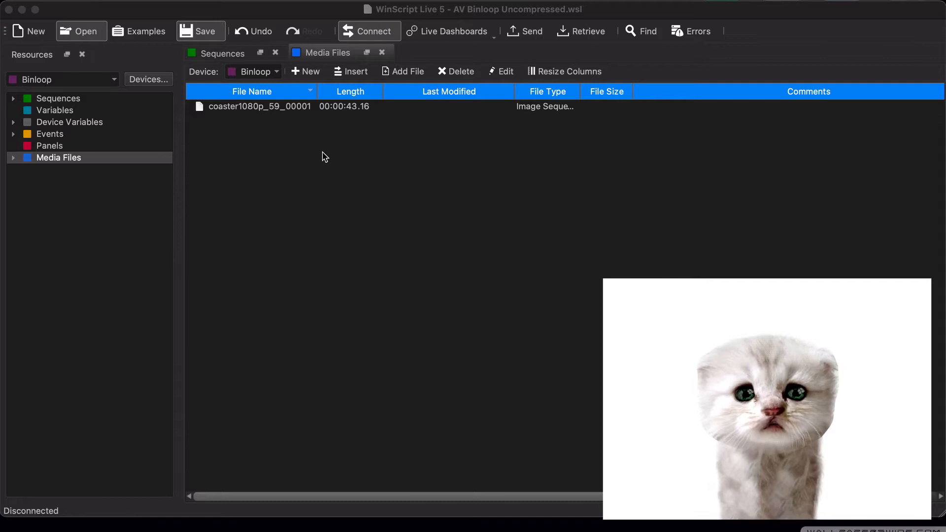
pyautogui.moveTo(270, 112)
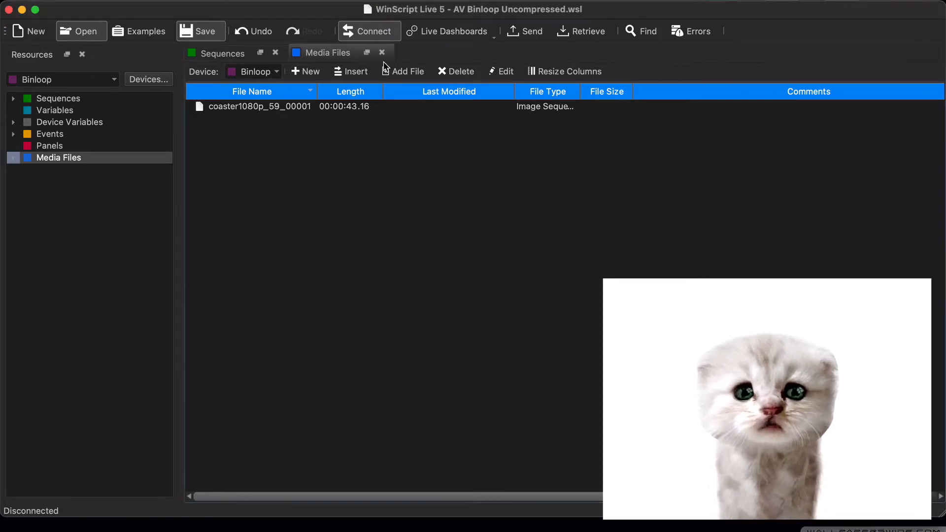
# - Close the media files view and add a 'Timelines' comment line to the sequence list
pyautogui.click(223, 52)
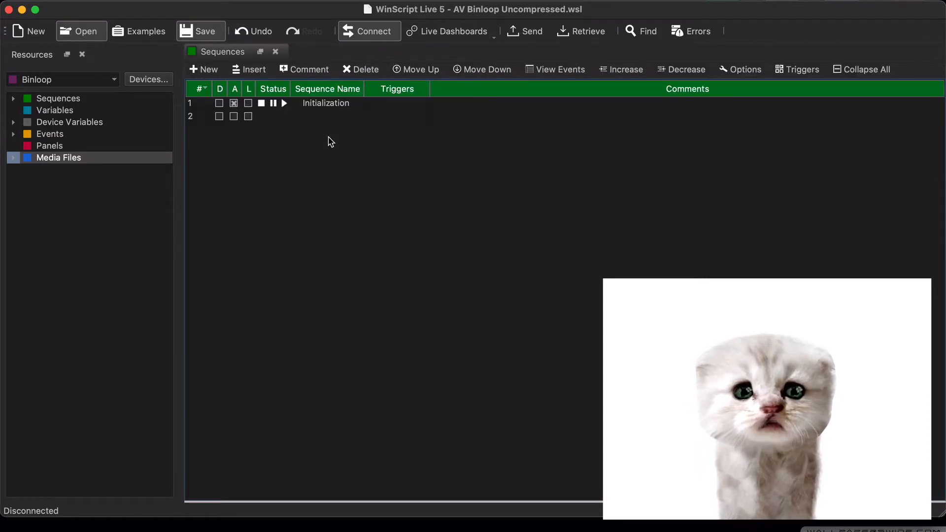
pyautogui.click(325, 116)
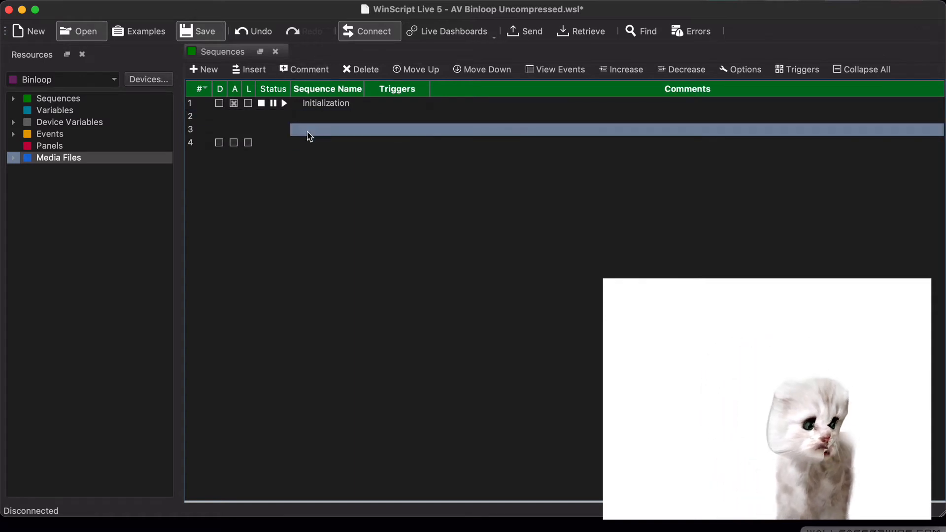
pyautogui.write('Timeline_ Coaster')
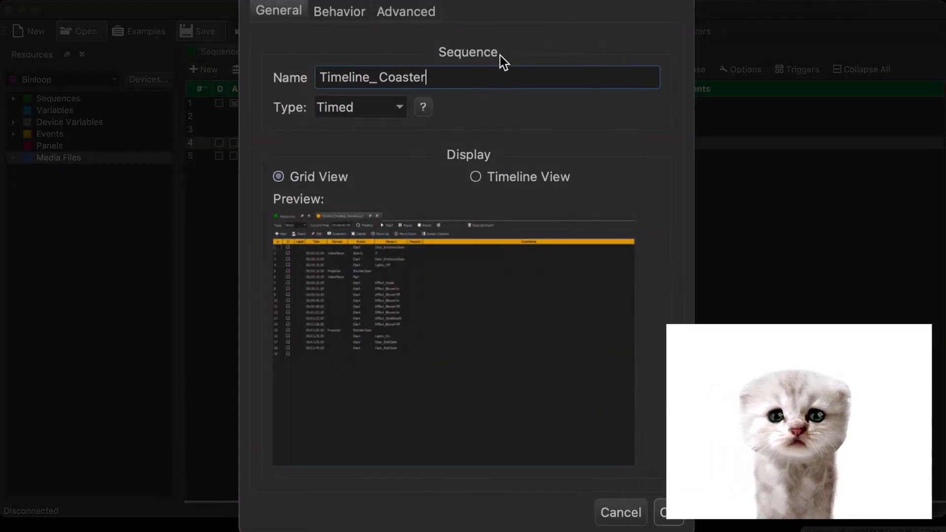
pyautogui.moveTo(448, 163)
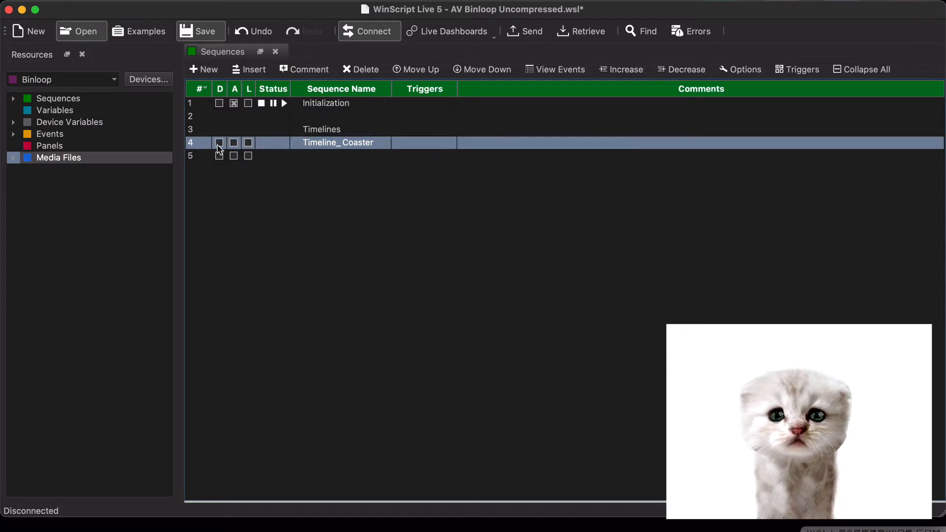
# - Drag coaster1080p_59_00001 onto Timeline_Coaster's Video track at 00:00:00.00, starting an SPlay event
pyautogui.doubleClick(339, 142)
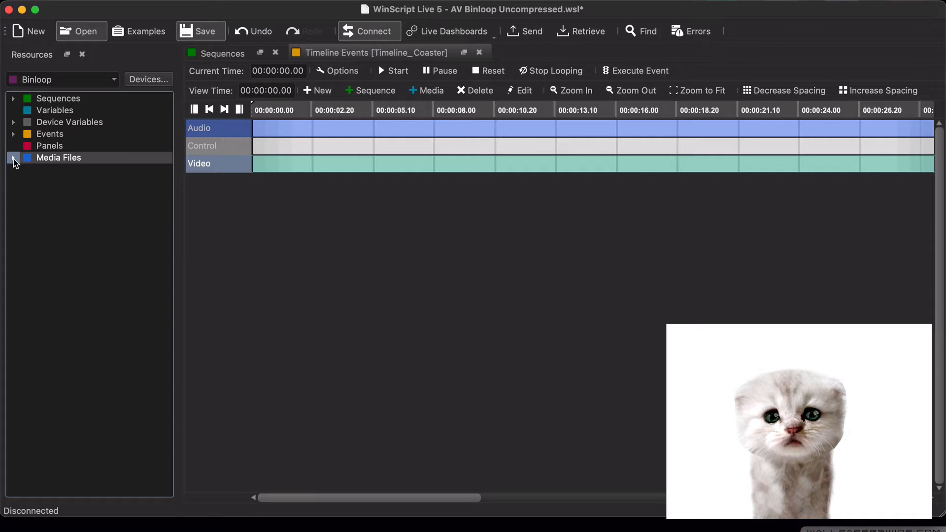
pyautogui.click(14, 157)
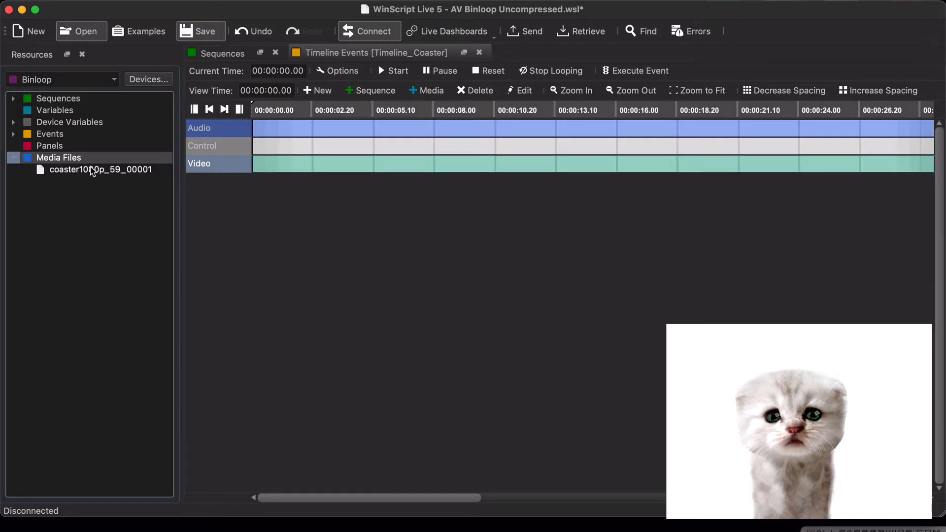
pyautogui.click(101, 169)
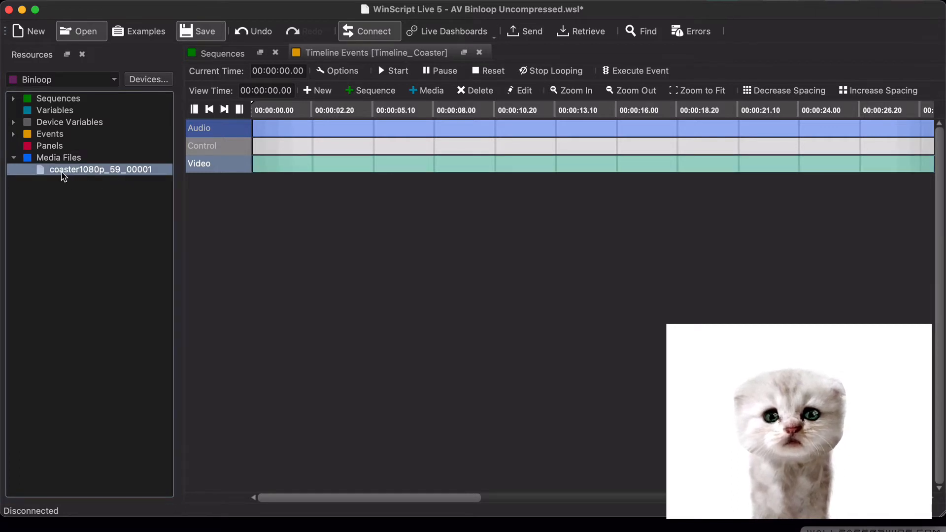
pyautogui.moveTo(101, 169); pyautogui.dragTo(312, 164)
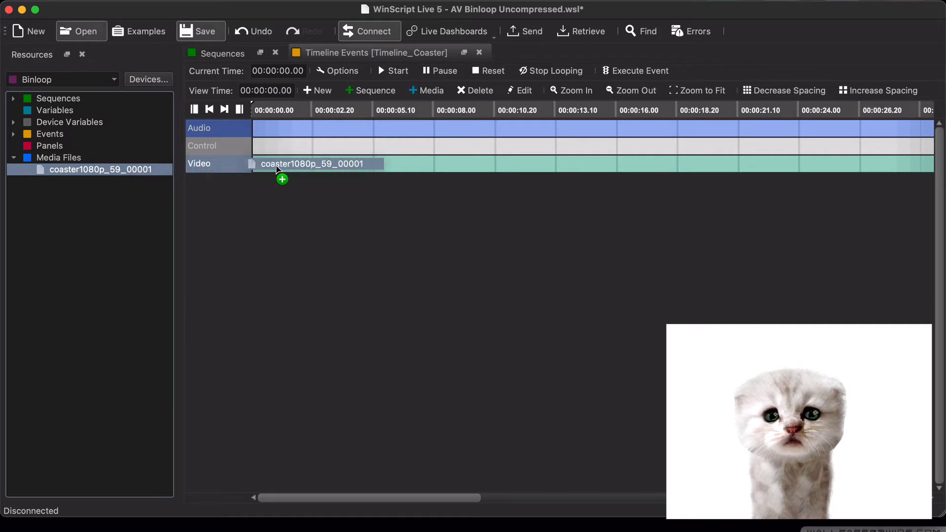
pyautogui.moveTo(272, 165); pyautogui.dragTo(296, 187)
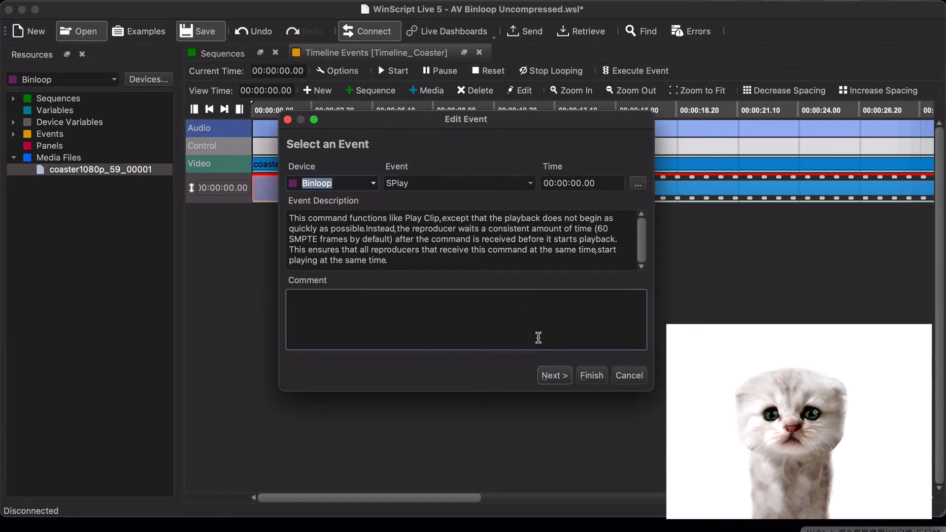
# - Confirm the SPlay event's File Name and choose its playback source from the Source list
pyautogui.click(553, 375)
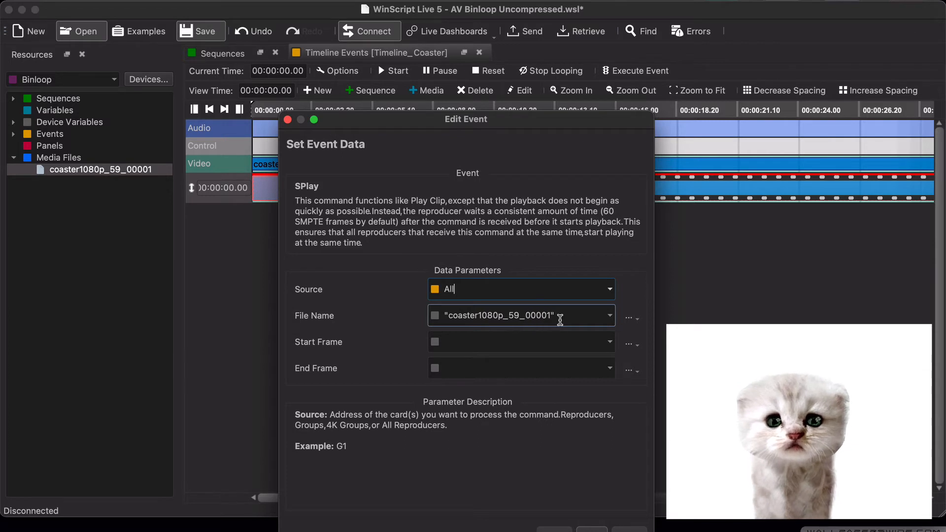
pyautogui.click(520, 315)
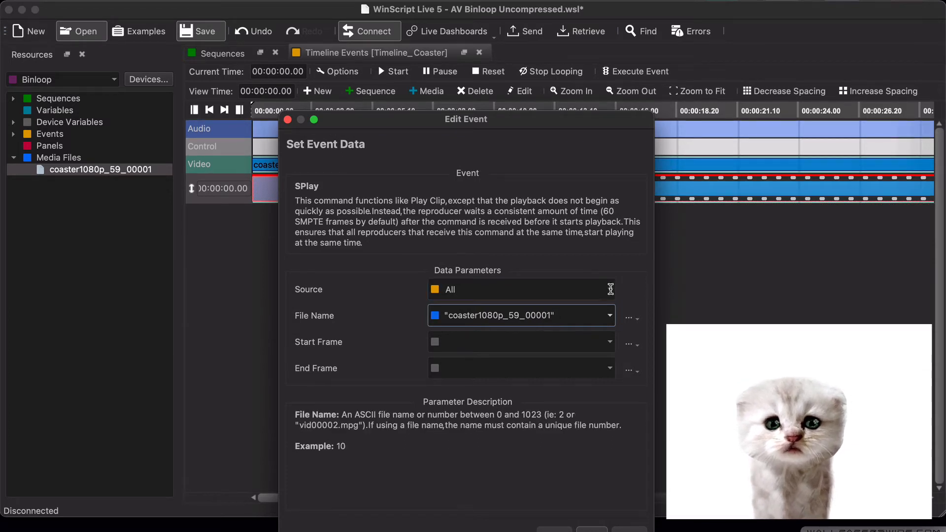
pyautogui.click(609, 290)
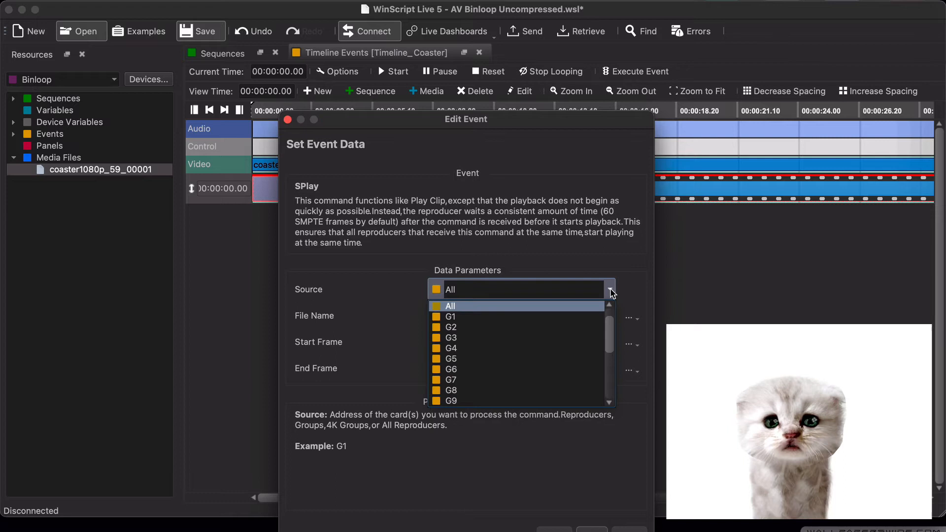
pyautogui.scroll(-3)
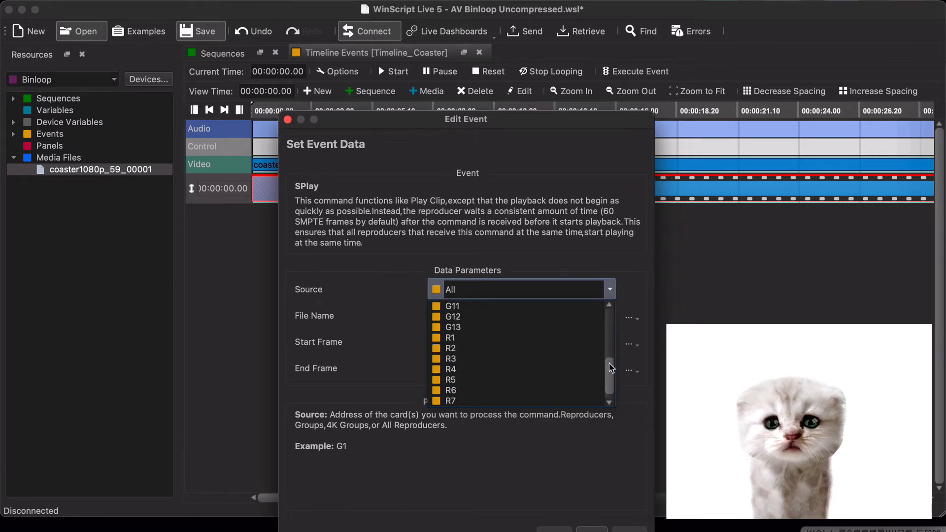
pyautogui.click(449, 337)
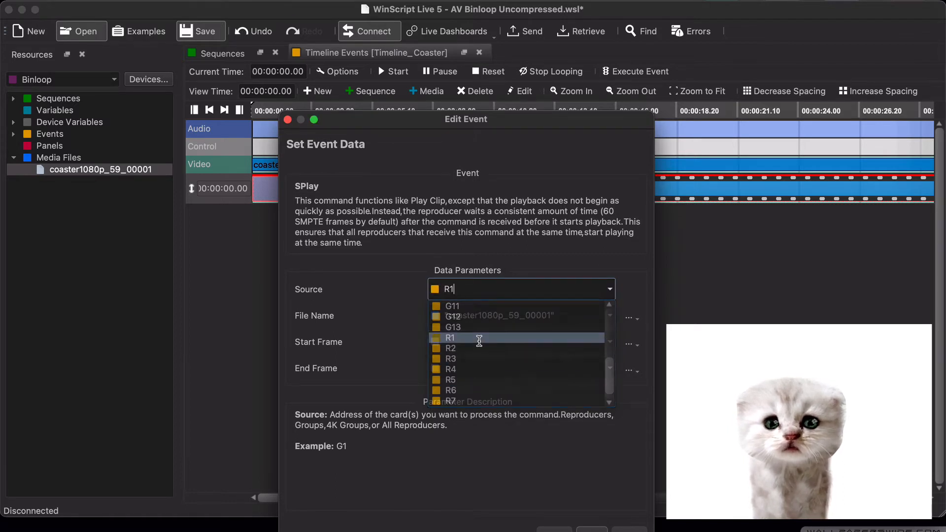
pyautogui.click(449, 337)
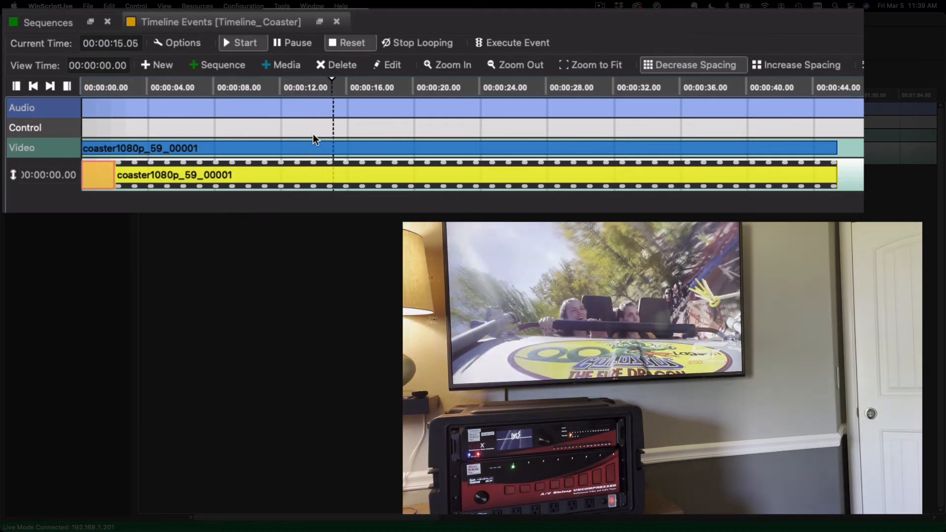
# - Pause and resume Timeline_Coaster playback, then reset and start it again from the top
pyautogui.click(292, 43)
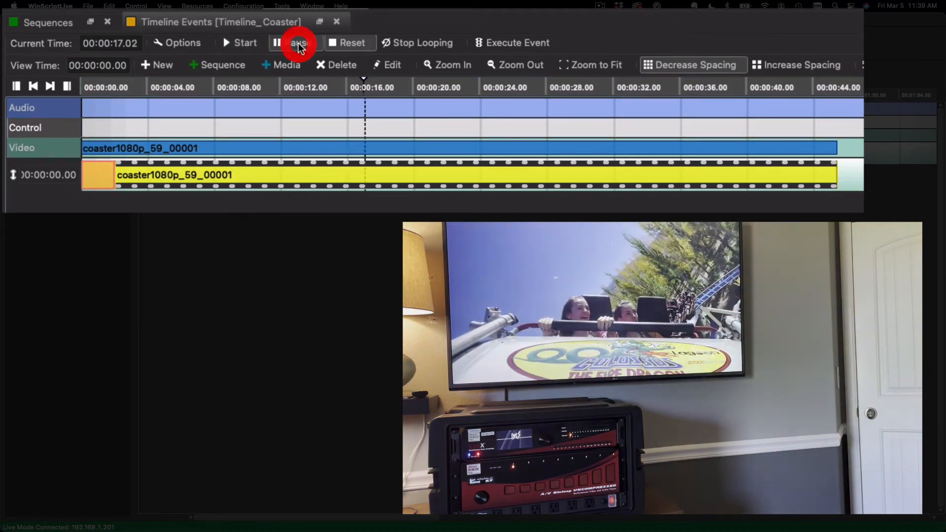
pyautogui.click(296, 43)
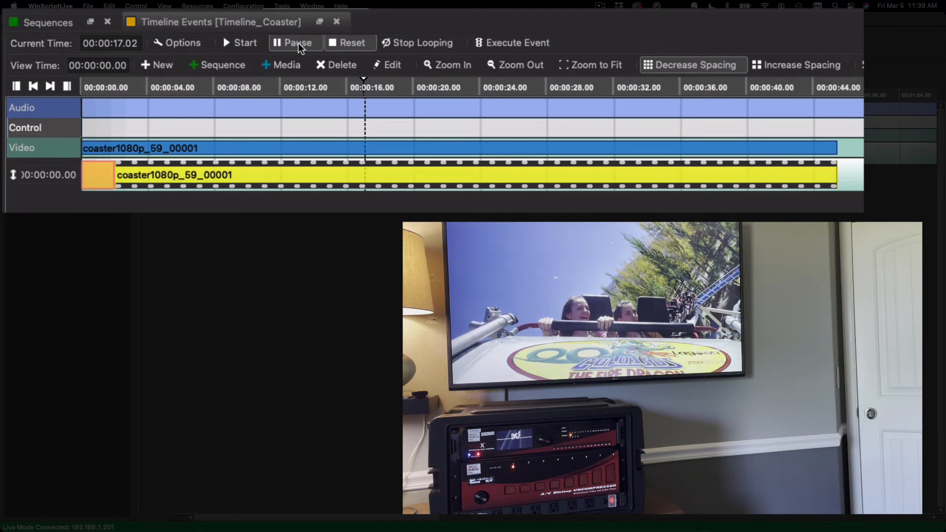
pyautogui.click(244, 42)
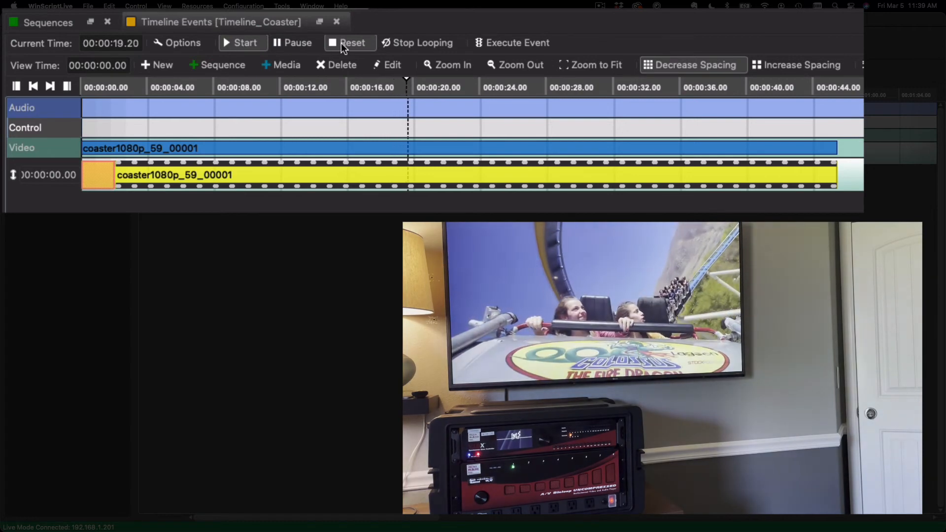
pyautogui.click(345, 42)
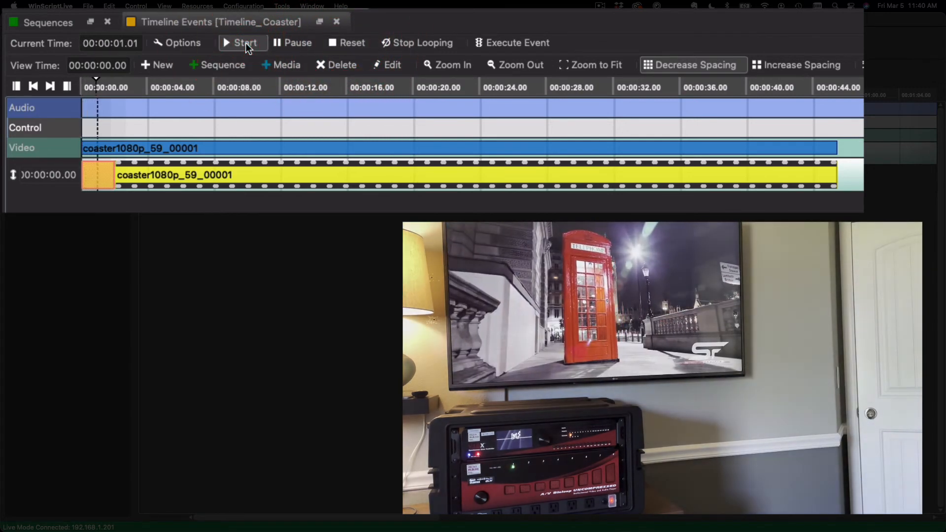
pyautogui.click(243, 43)
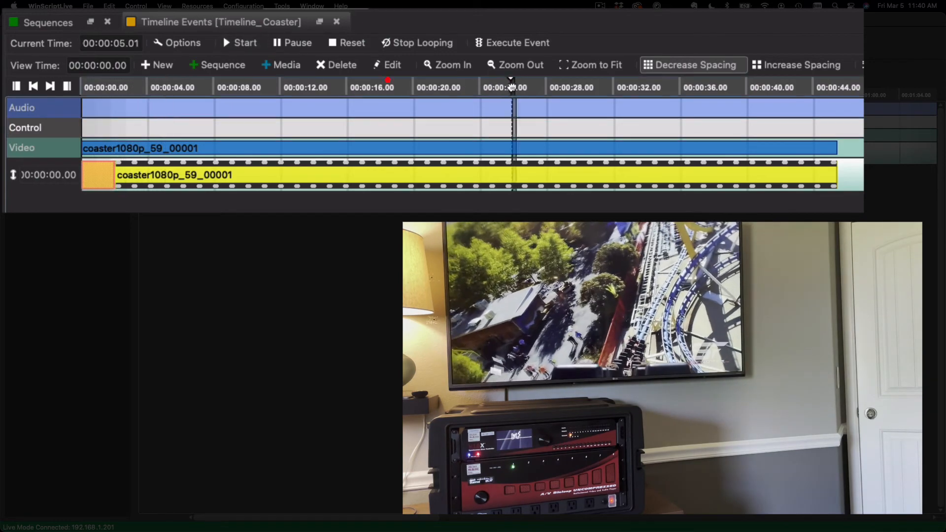
pyautogui.click(301, 86)
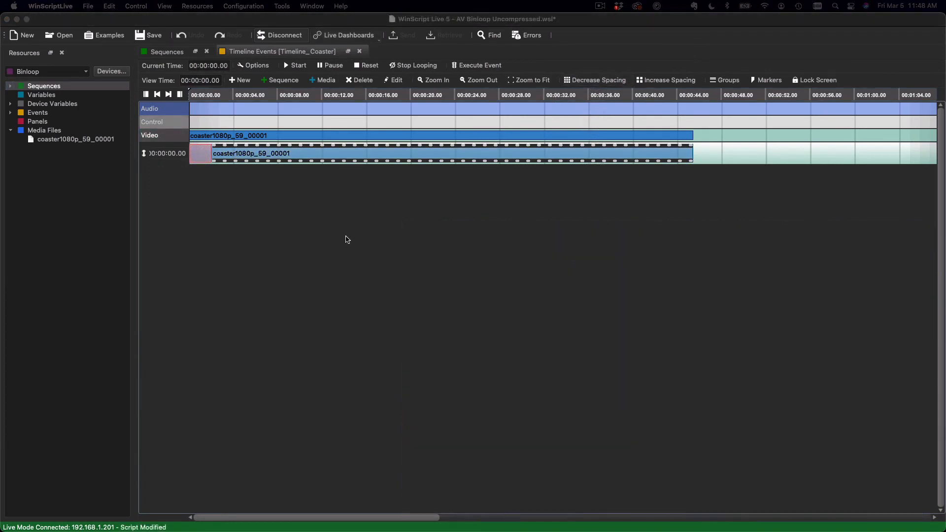
pyautogui.moveTo(311, 183)
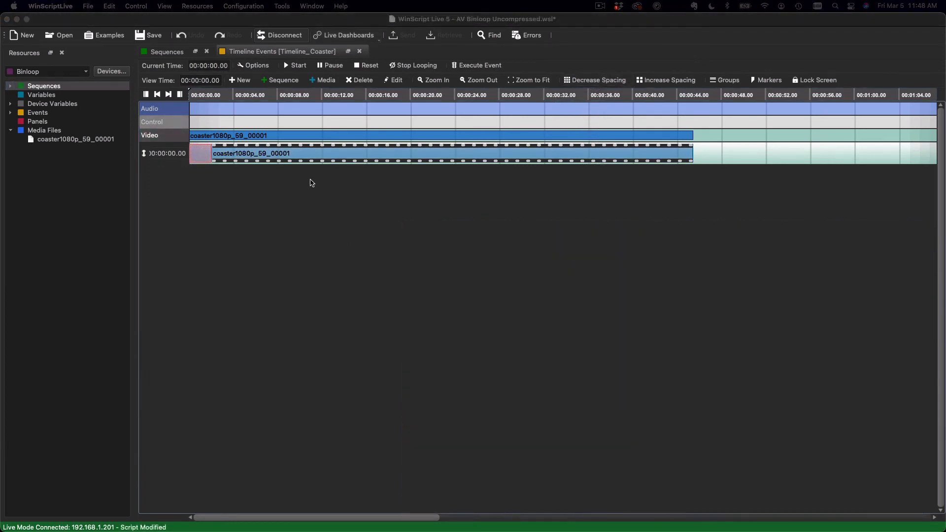
# - Show the Sequences list and open Play_AttractLoop's empty event list
pyautogui.click(166, 51)
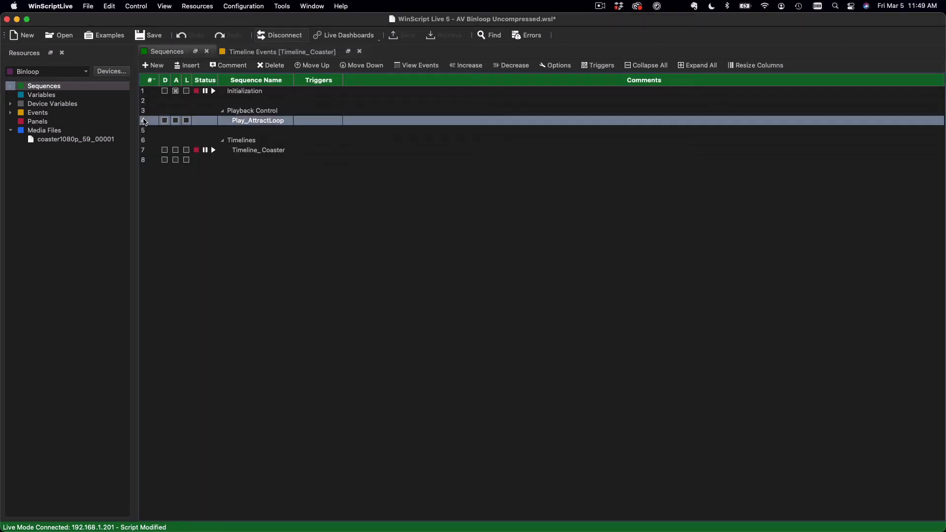
pyautogui.doubleClick(258, 120)
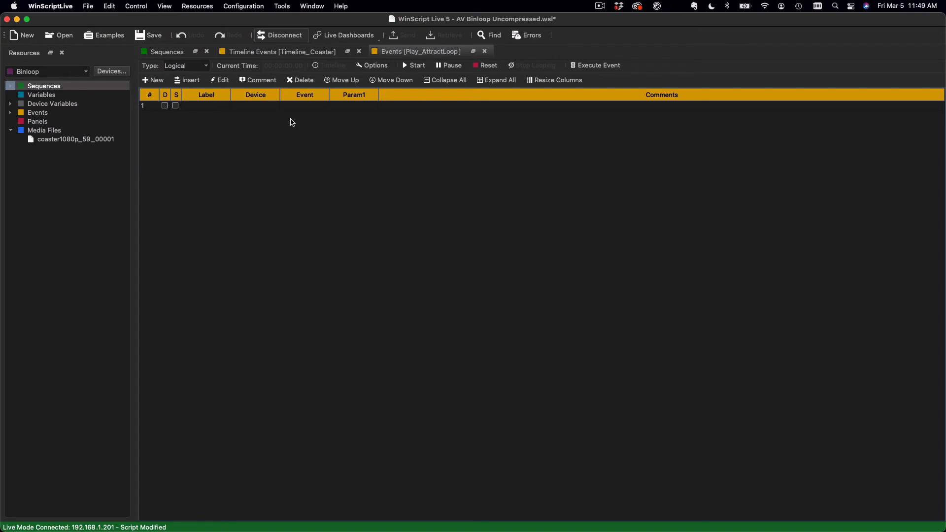
# - Add a new event with device Binloop and event Loop Clip, moving on to its parameters
pyautogui.click(152, 80)
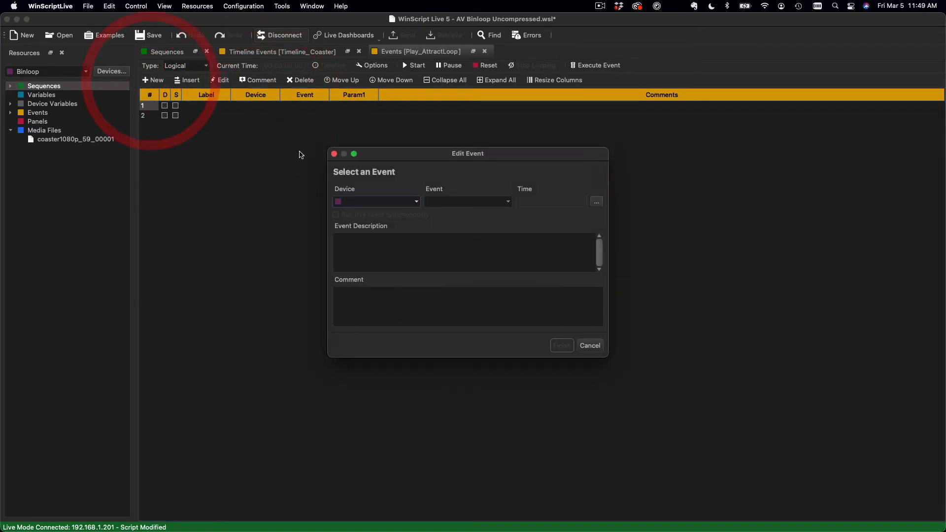
pyautogui.write('Bin')
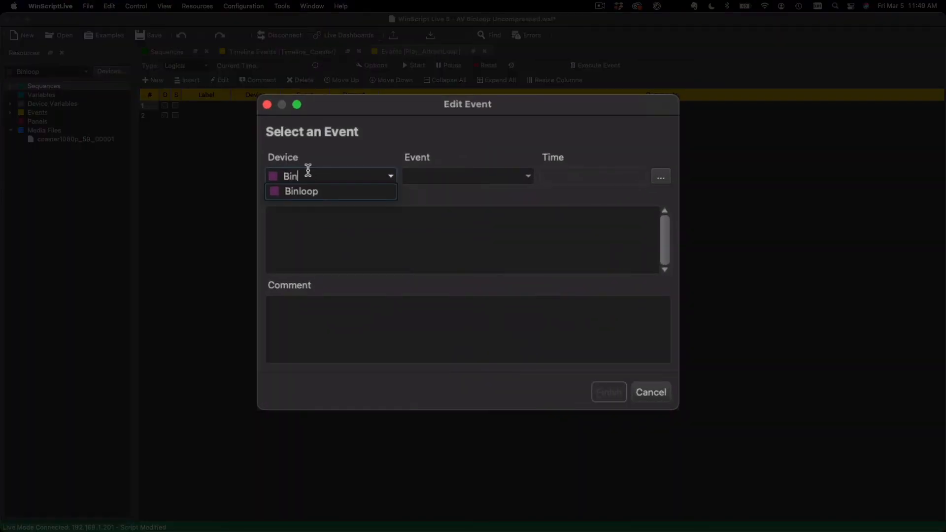
pyautogui.click(302, 191)
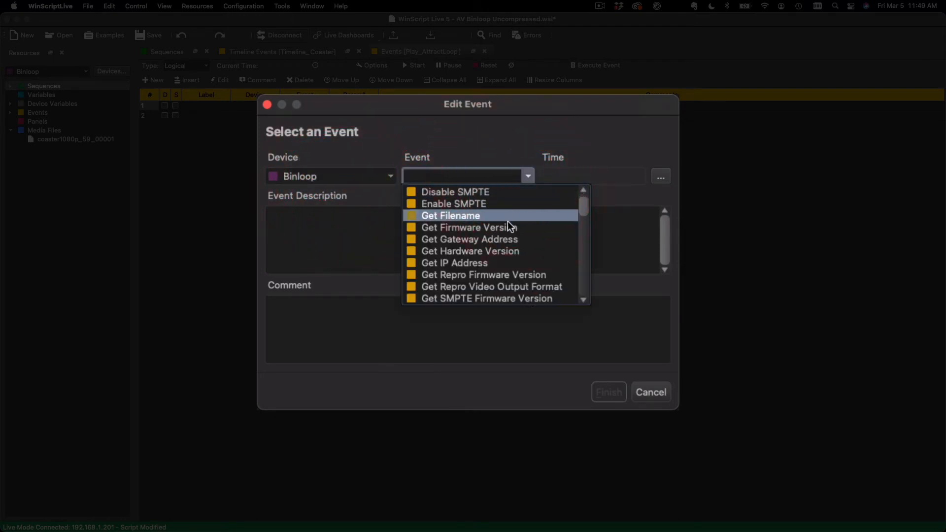
pyautogui.scroll(-3)
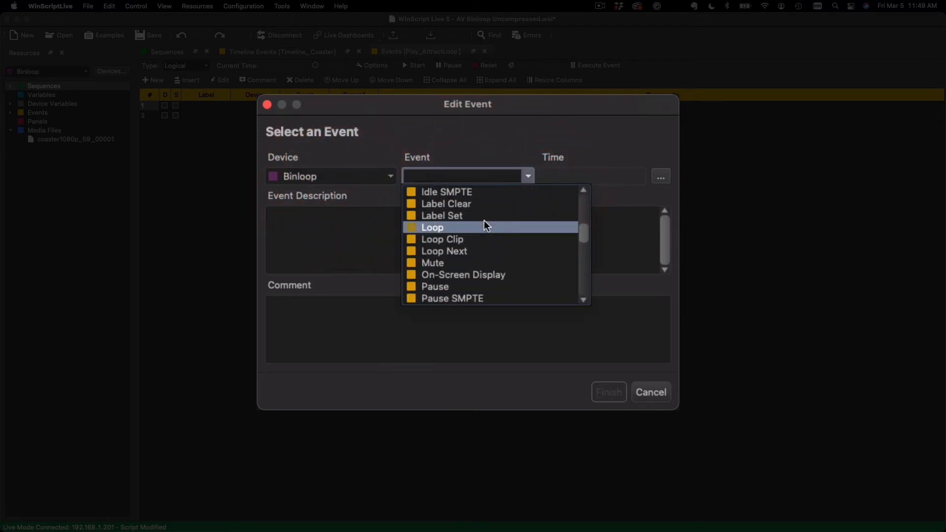
pyautogui.click(441, 239)
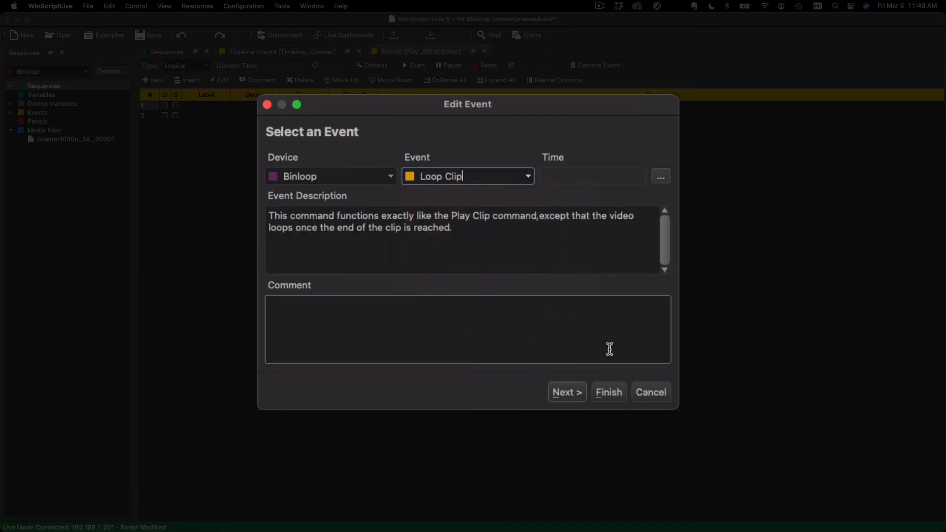
pyautogui.click(566, 393)
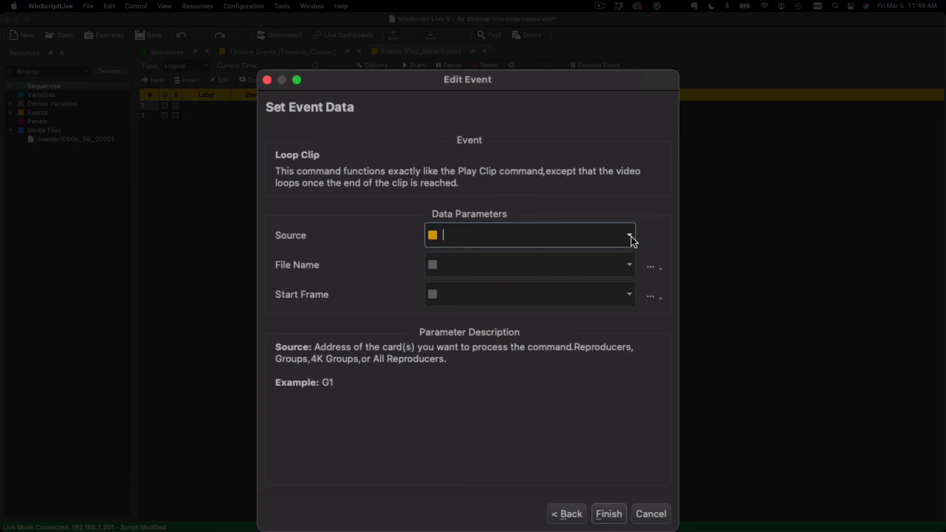
# - Set the Loop Clip source to R1 with file coaster1080p_59_00001 and finish the event
pyautogui.click(628, 236)
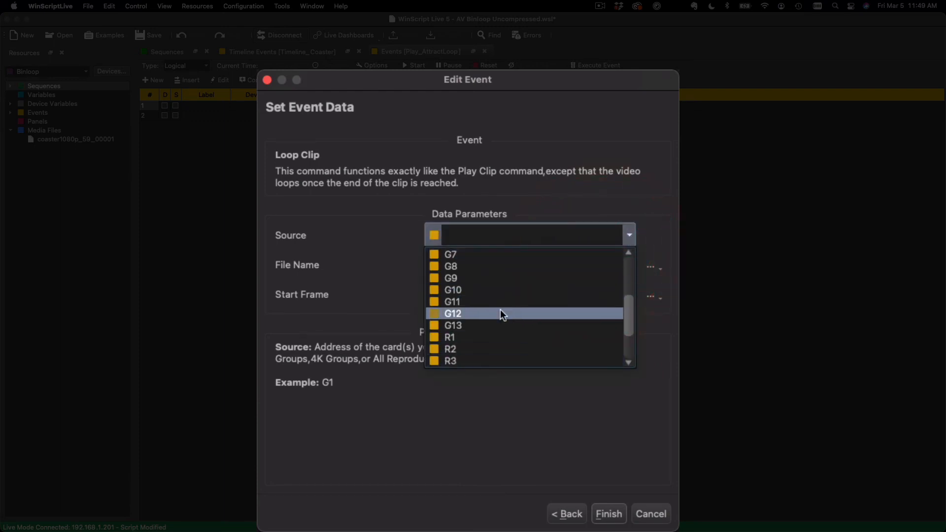
pyautogui.click(450, 336)
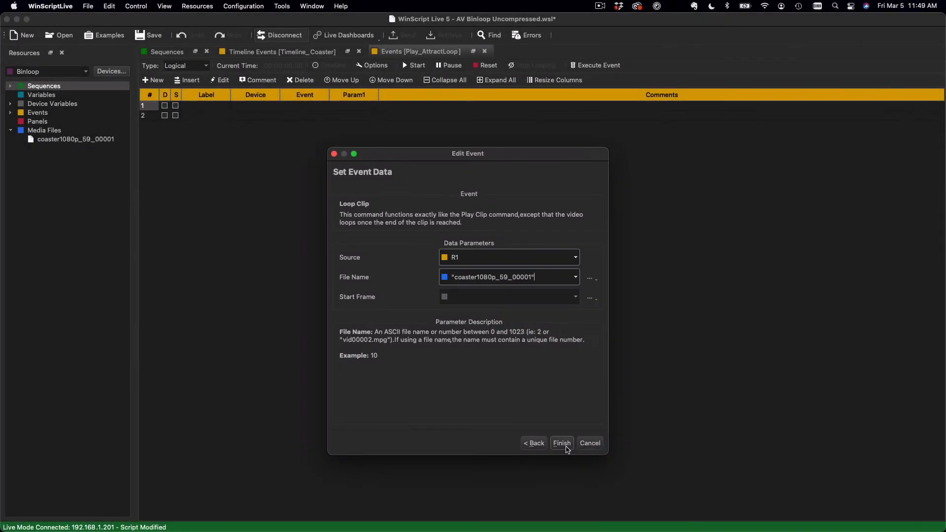
pyautogui.click(561, 443)
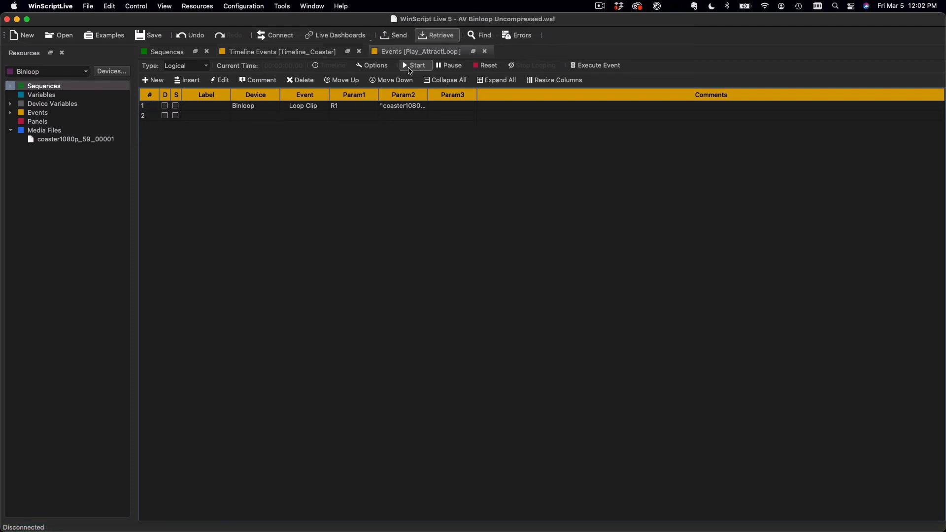
# - Start Play_AttractLoop, then return to the Timeline_Coaster timeline events view
pyautogui.click(414, 65)
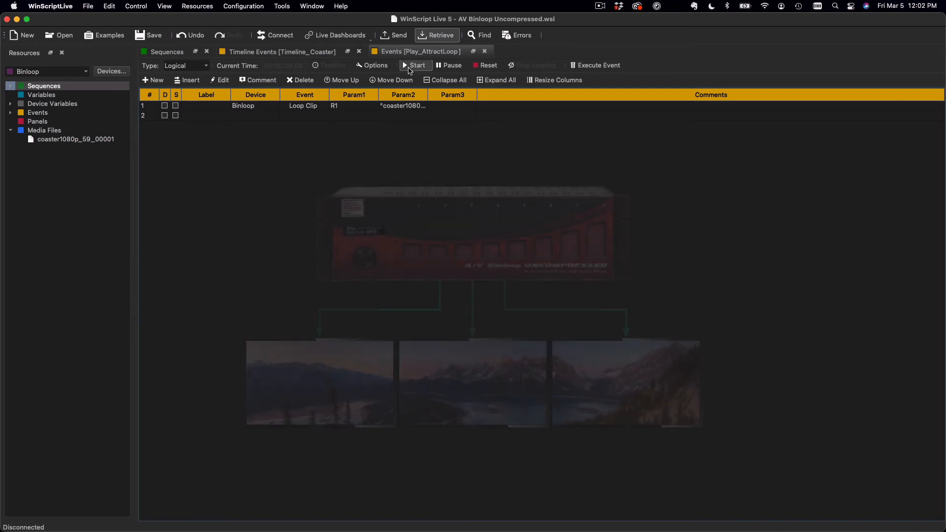
pyautogui.click(415, 65)
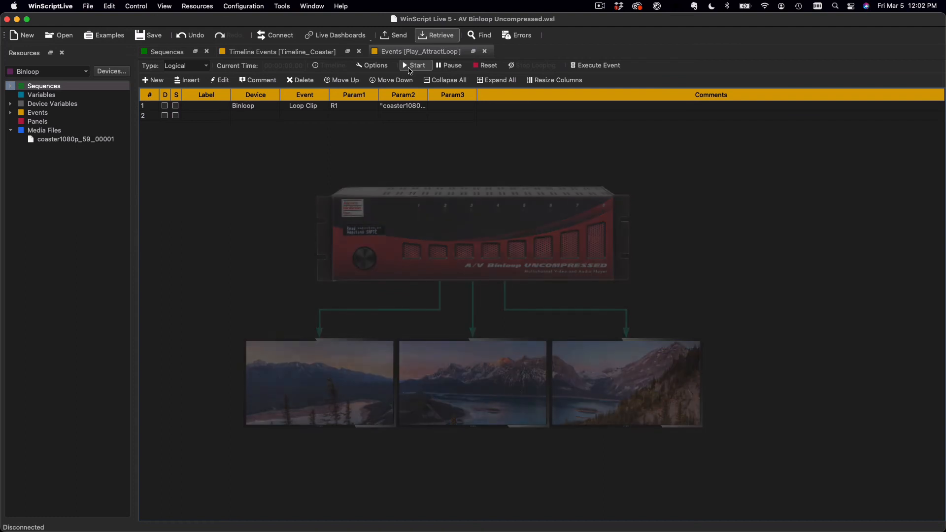
pyautogui.click(278, 51)
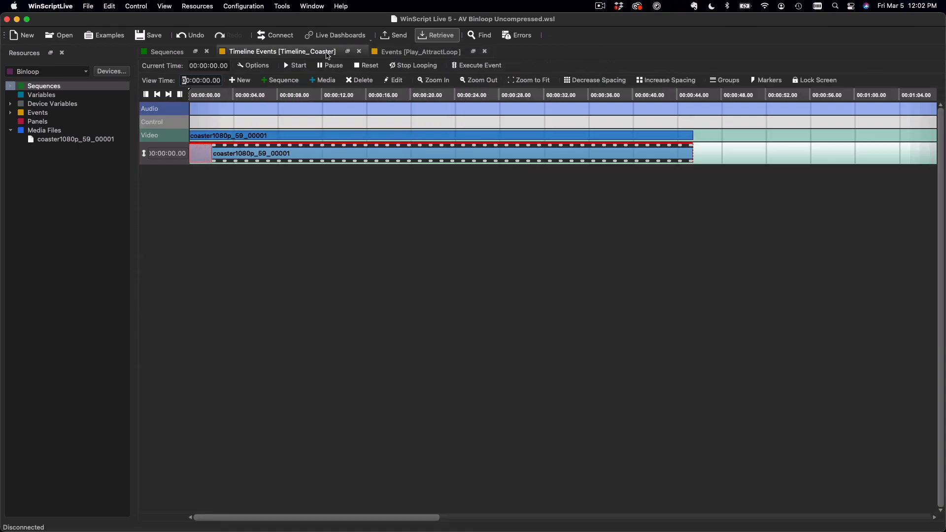
# - Edit the coaster clip's SPlay event to target group G1 as its source and finish
pyautogui.click(392, 80)
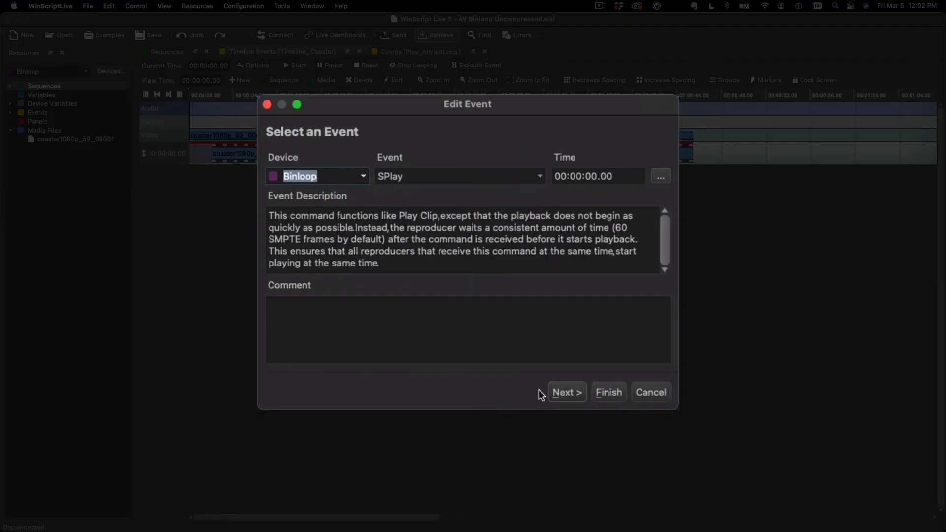
pyautogui.click(567, 392)
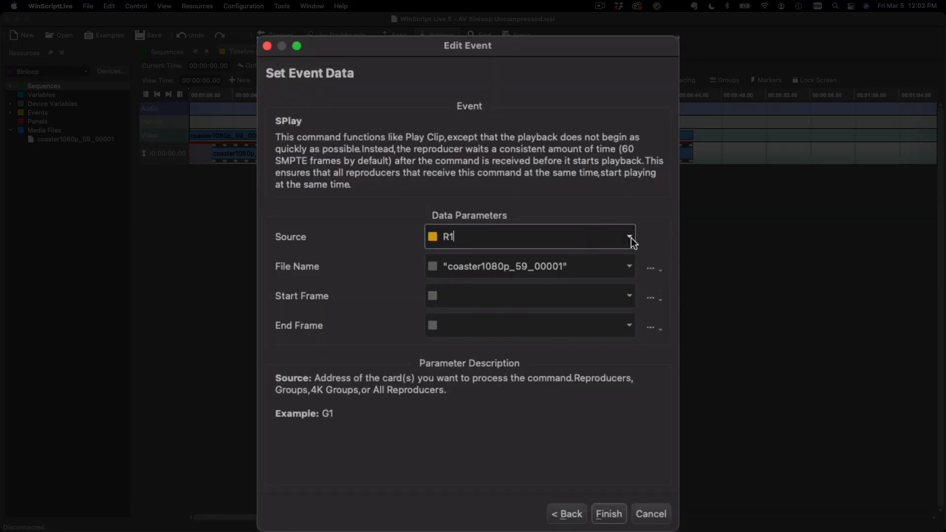
pyautogui.click(628, 236)
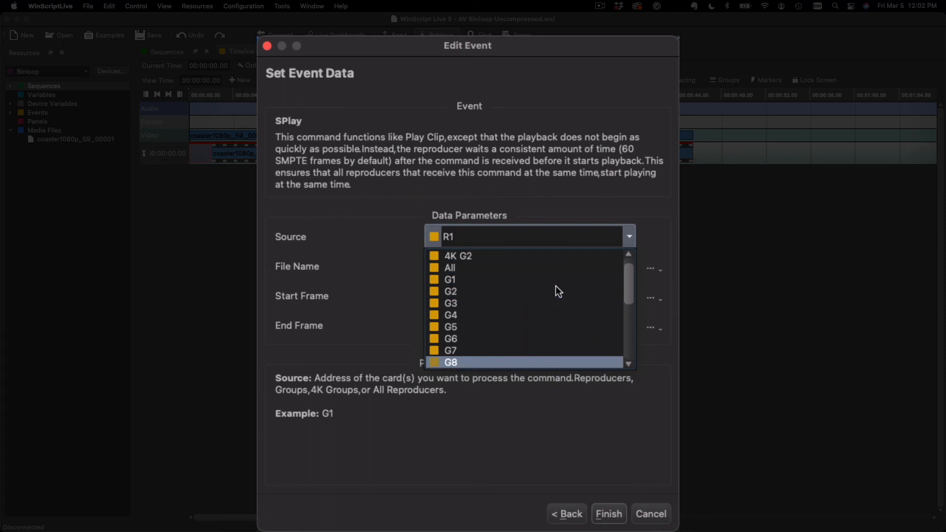
pyautogui.click(449, 280)
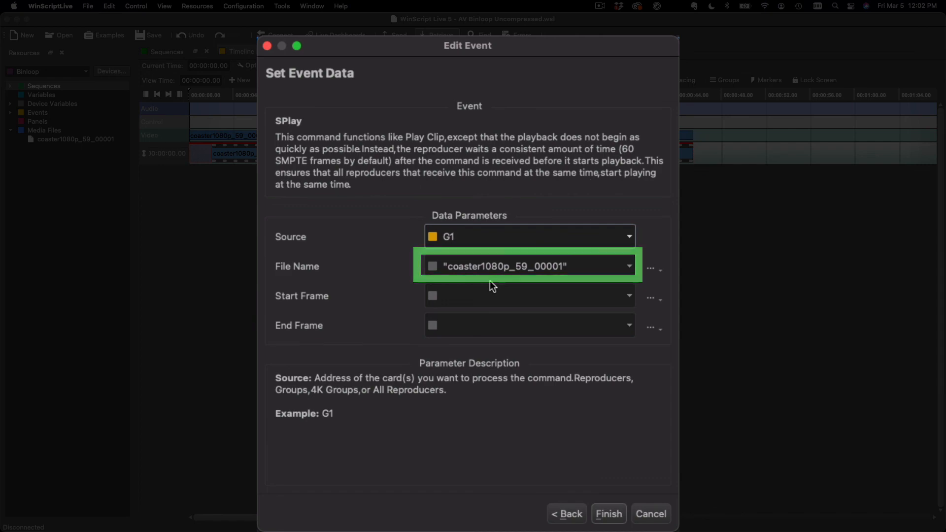
pyautogui.click(609, 514)
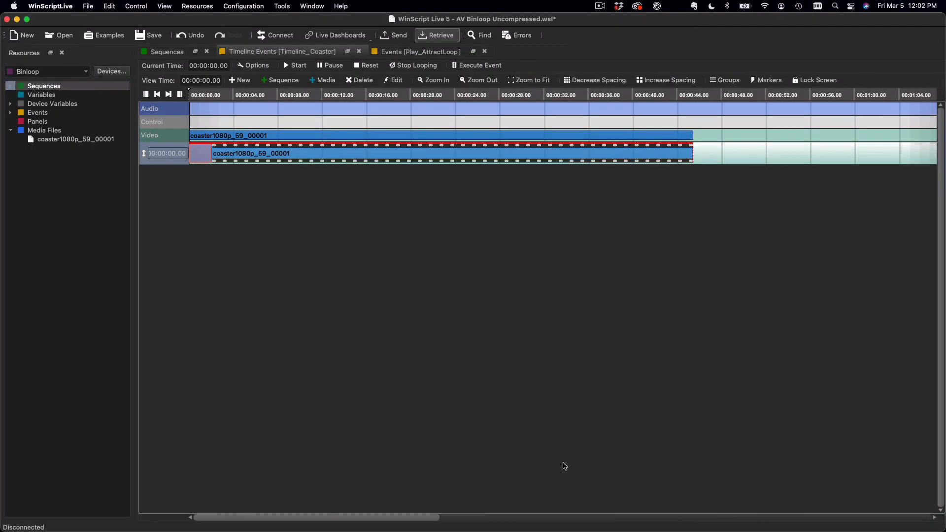